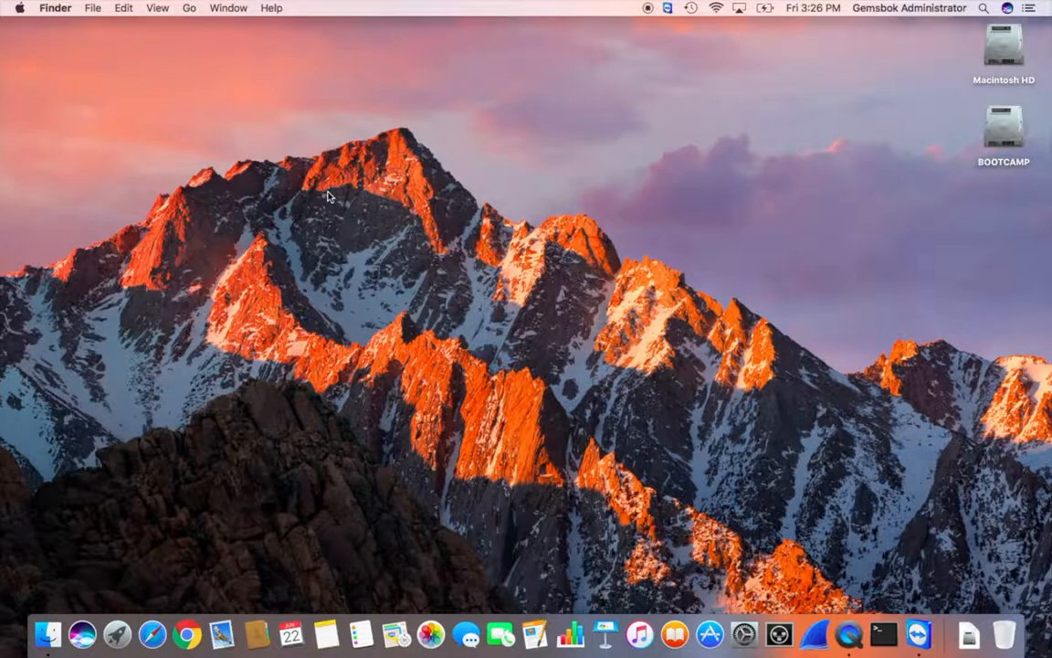
mouse_move(219, 303)
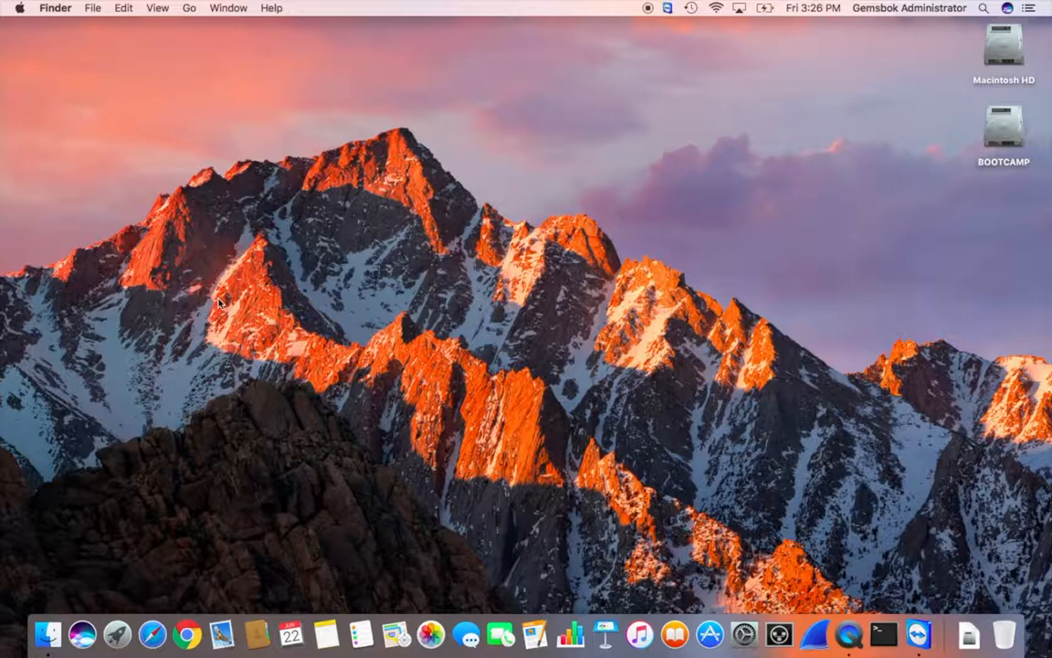
mouse_move(184, 357)
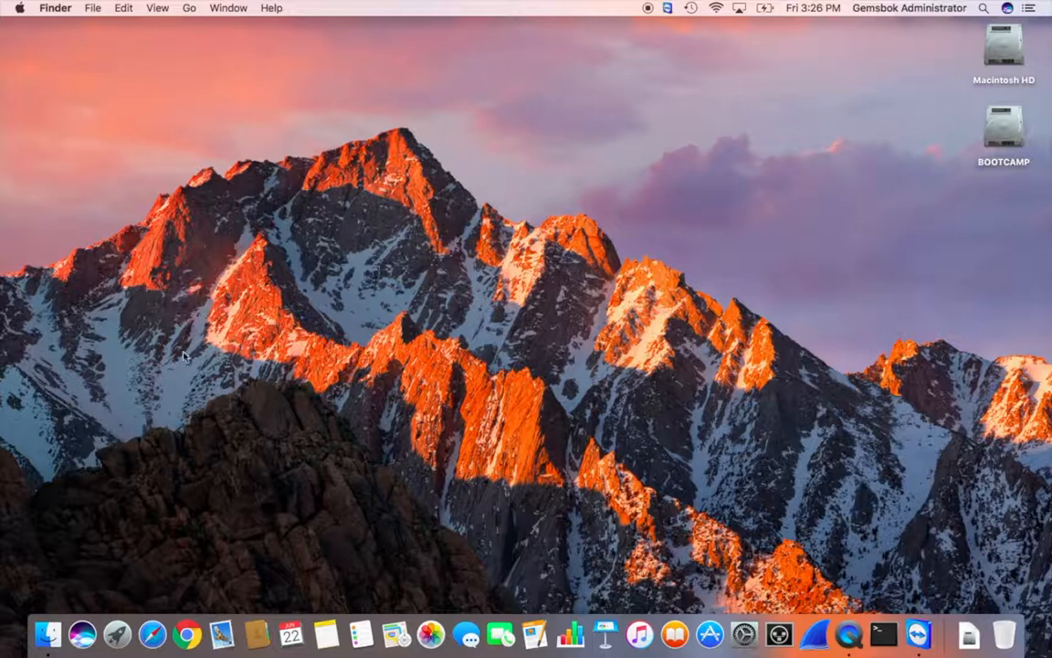
Launch Safari from the Dock.
left_click(186, 632)
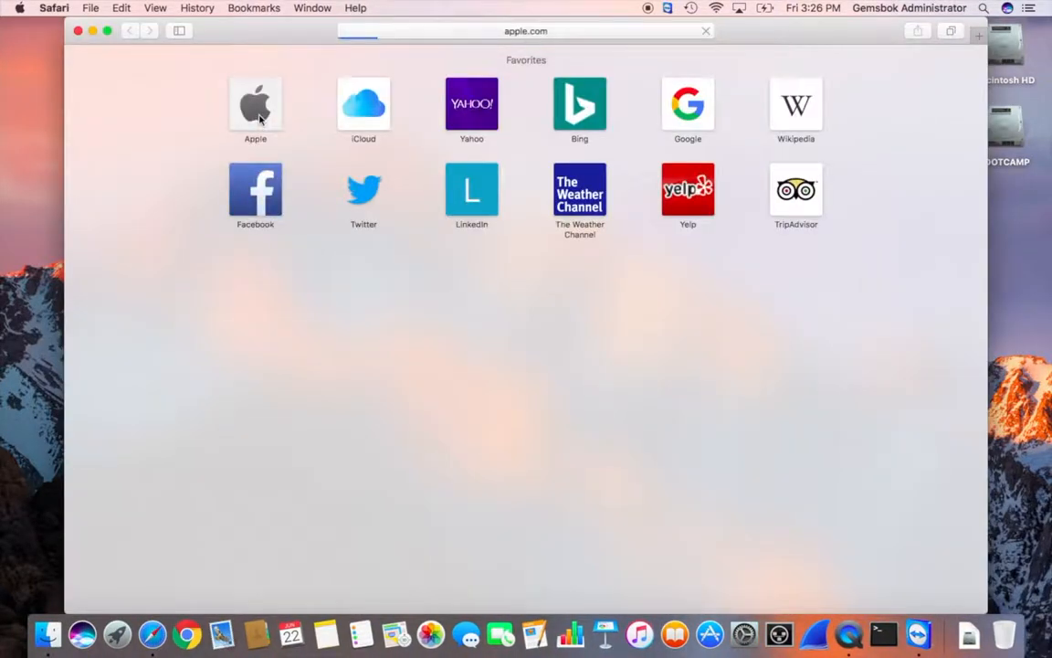
Load apple.com from the favourites and go to its Mac section.
left_click(256, 102)
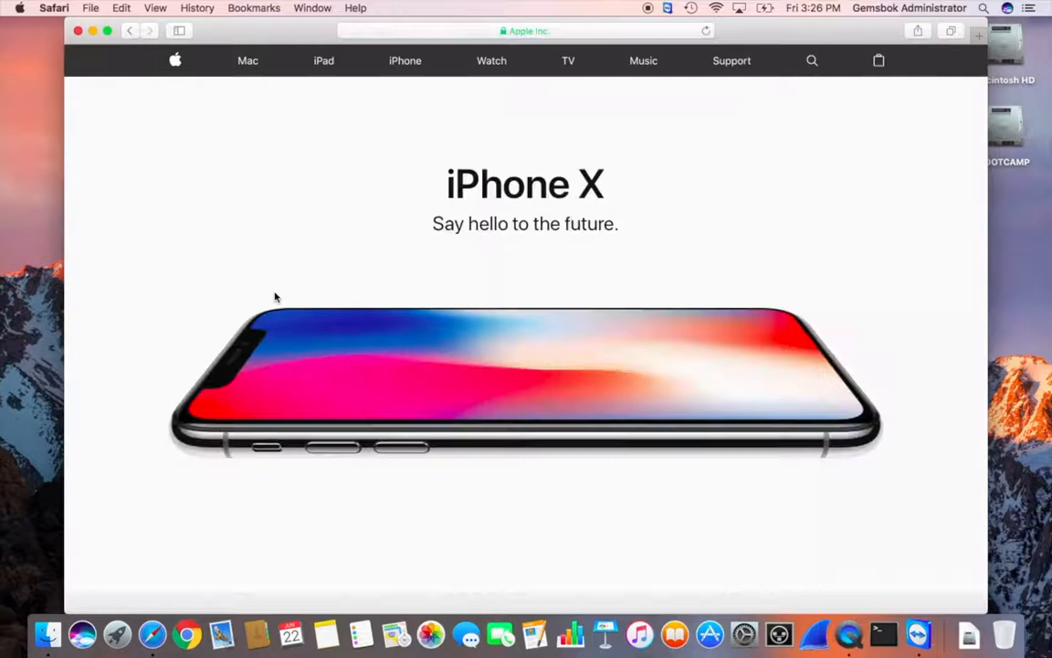
mouse_move(11, 226)
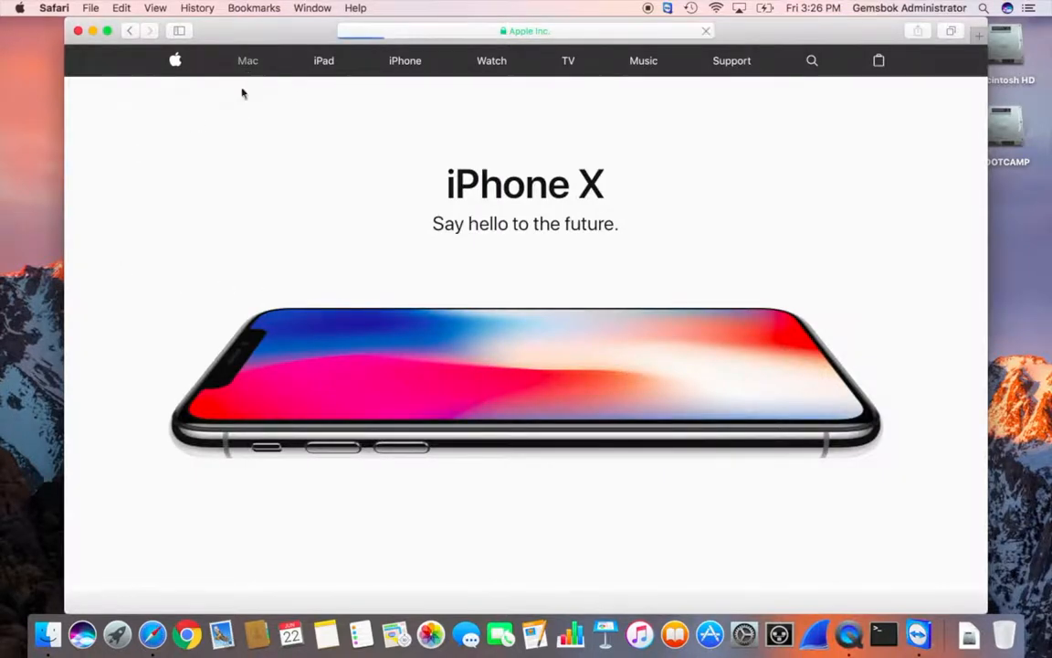
left_click(248, 60)
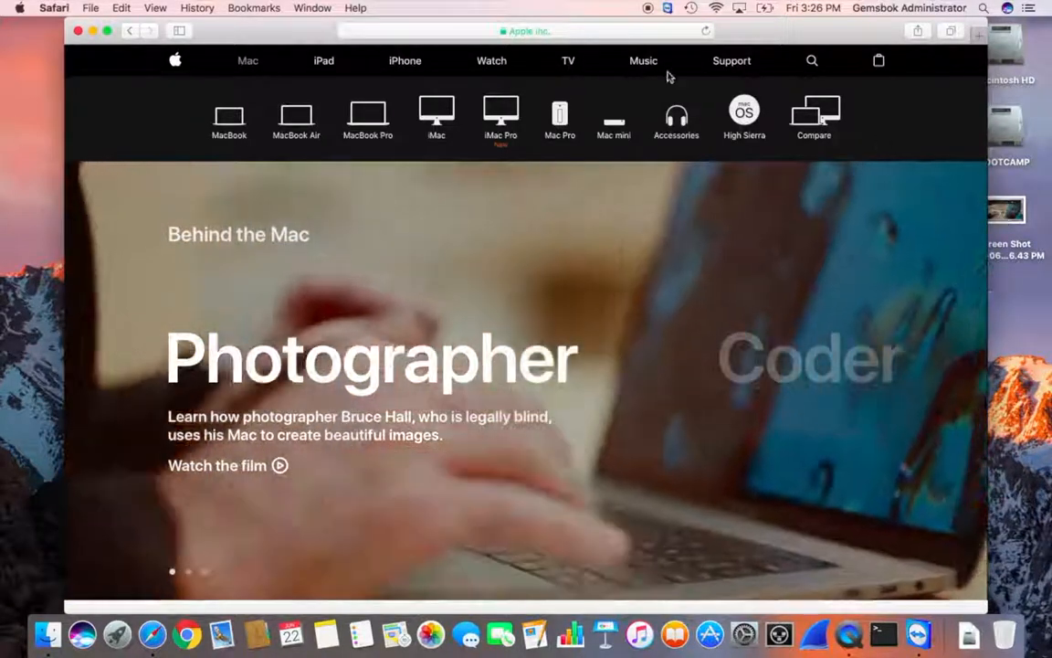
Return to the desktop and preview the new full-screen screenshot file.
left_click(53, 8)
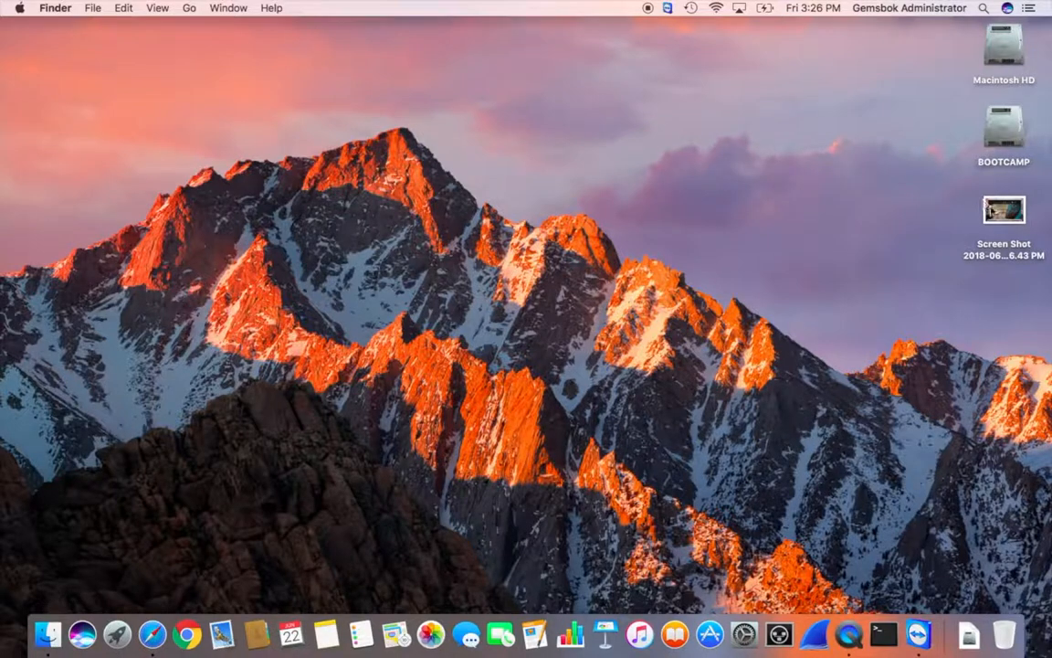
left_click(1005, 210)
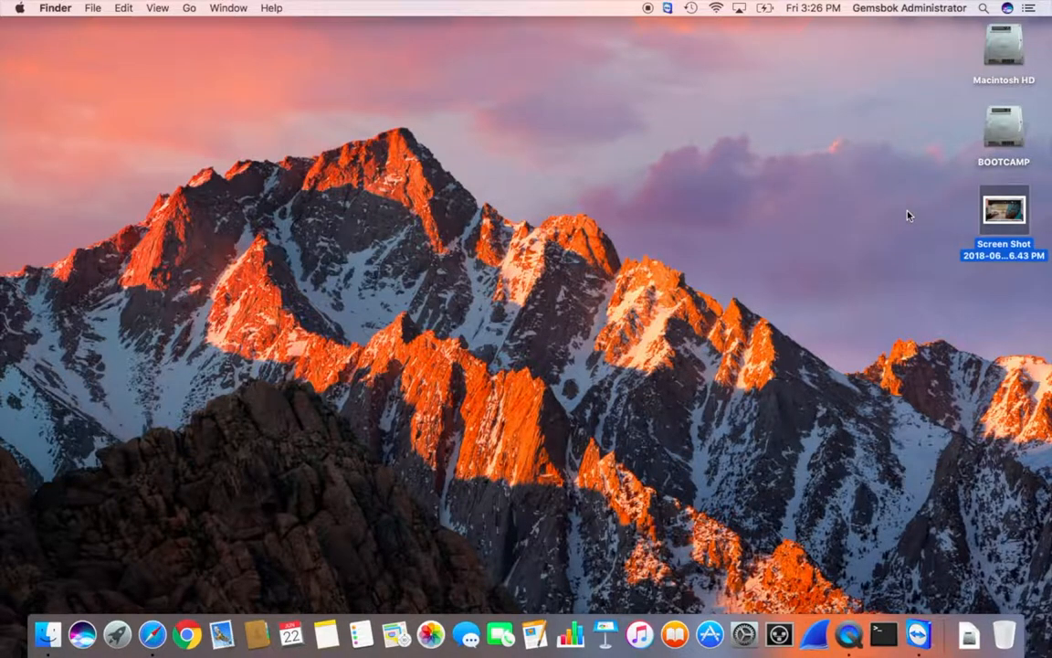
double_click(1005, 210)
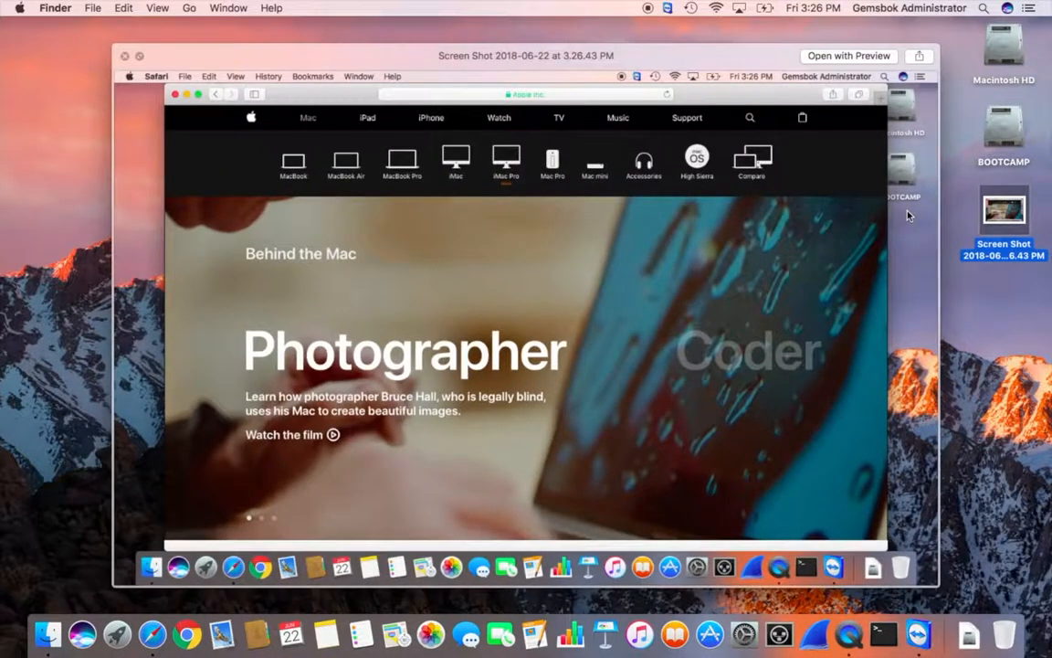
mouse_move(735, 150)
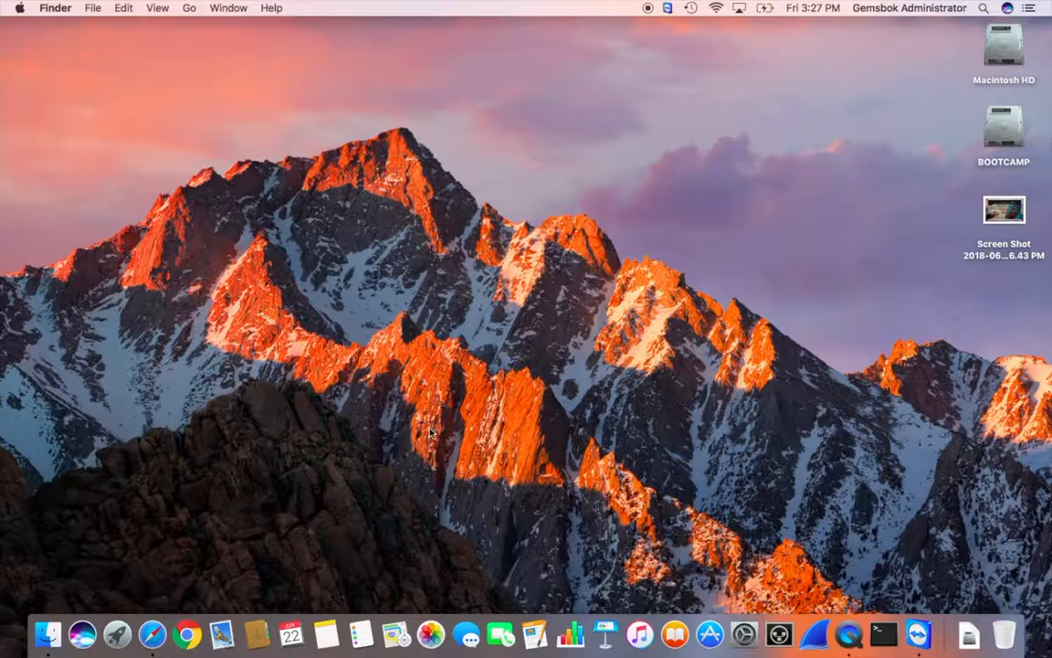
Bring Safari back to the front for a cropped capture of the Mac product bar.
left_click(153, 632)
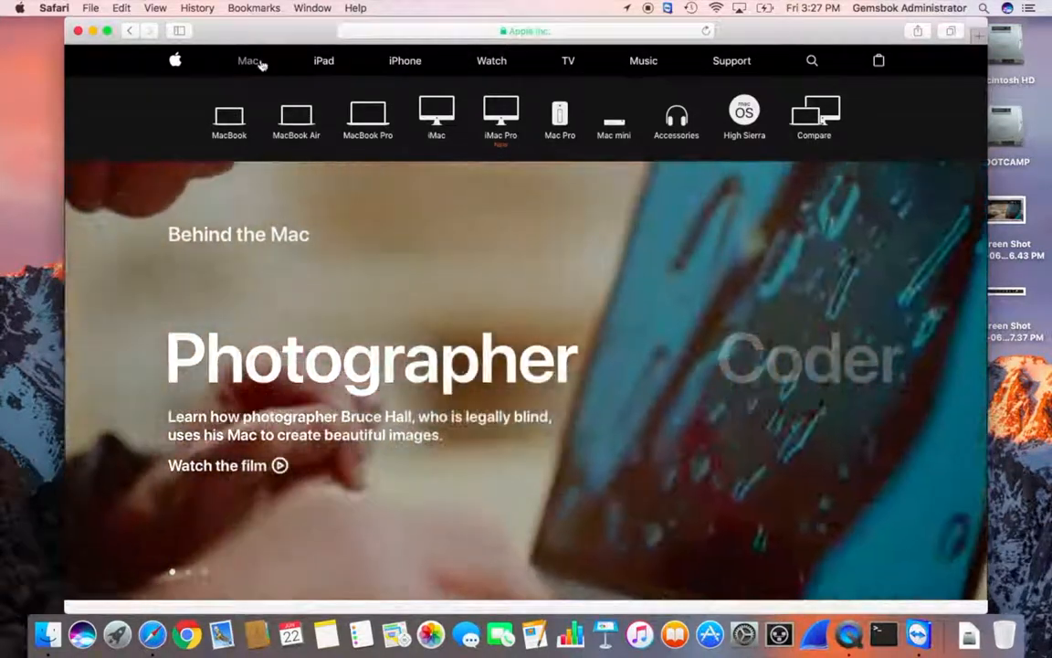
Hide Safari and select the cropped screenshot file on the desktop.
left_click(53, 7)
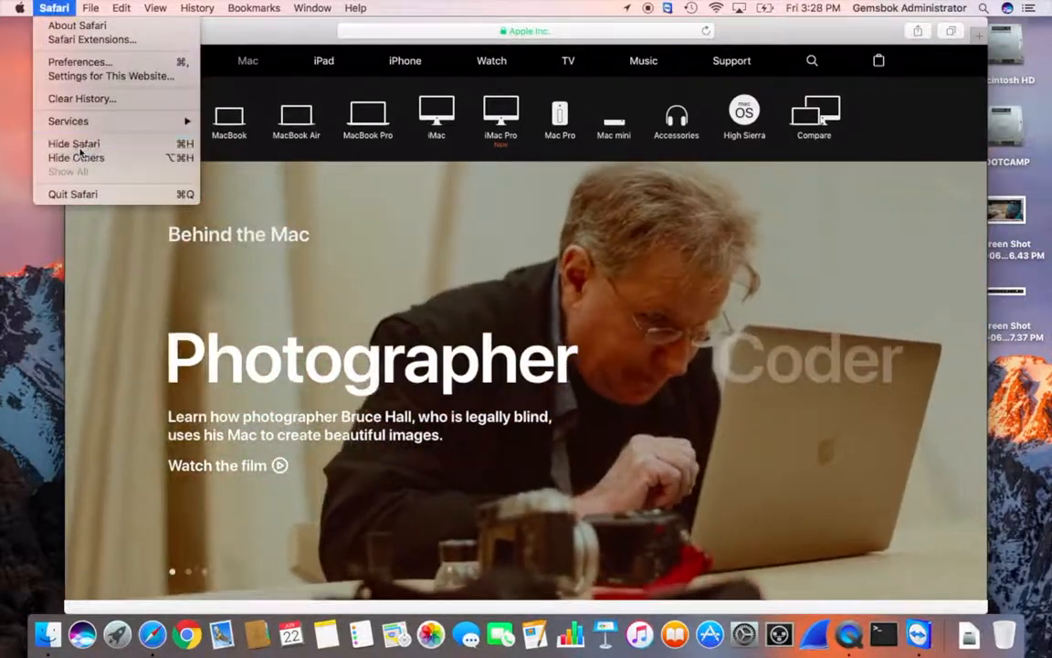
left_click(73, 143)
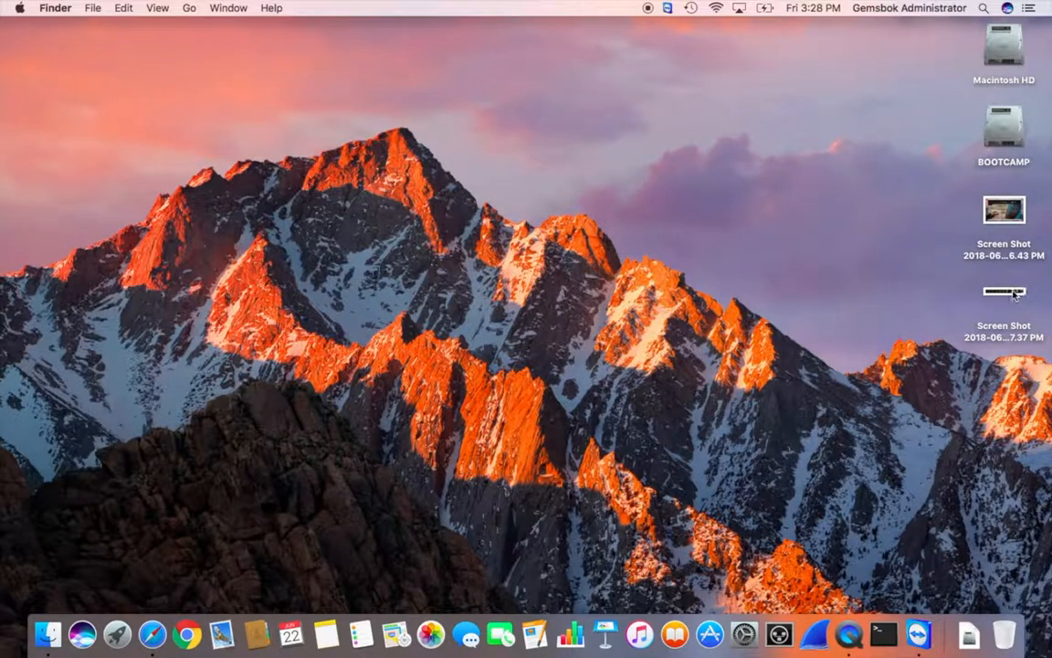
left_click(1002, 293)
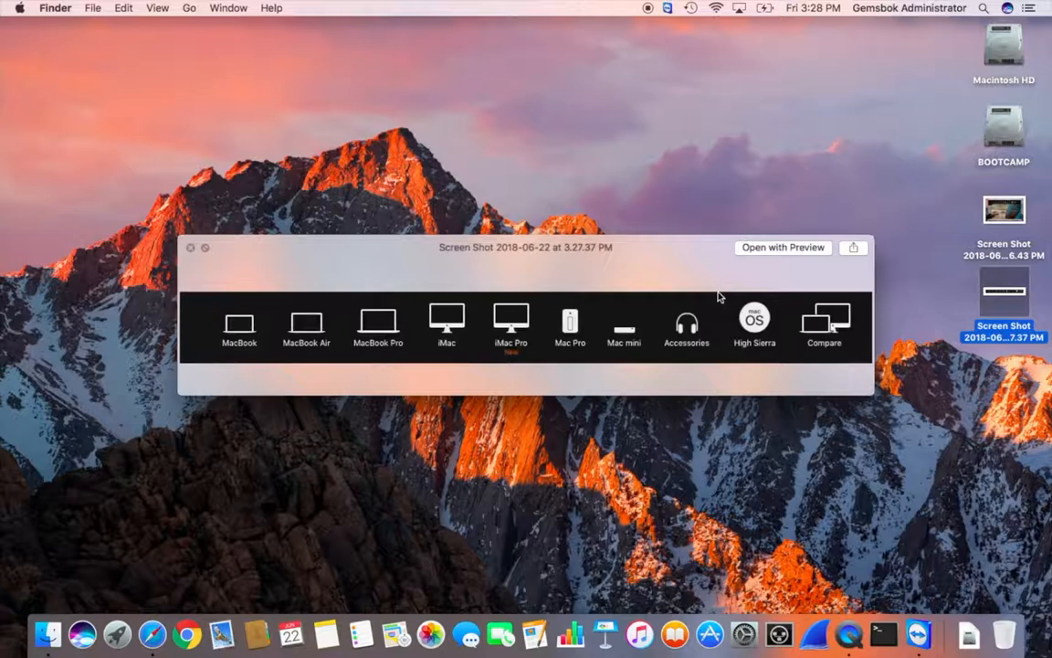
mouse_move(625, 310)
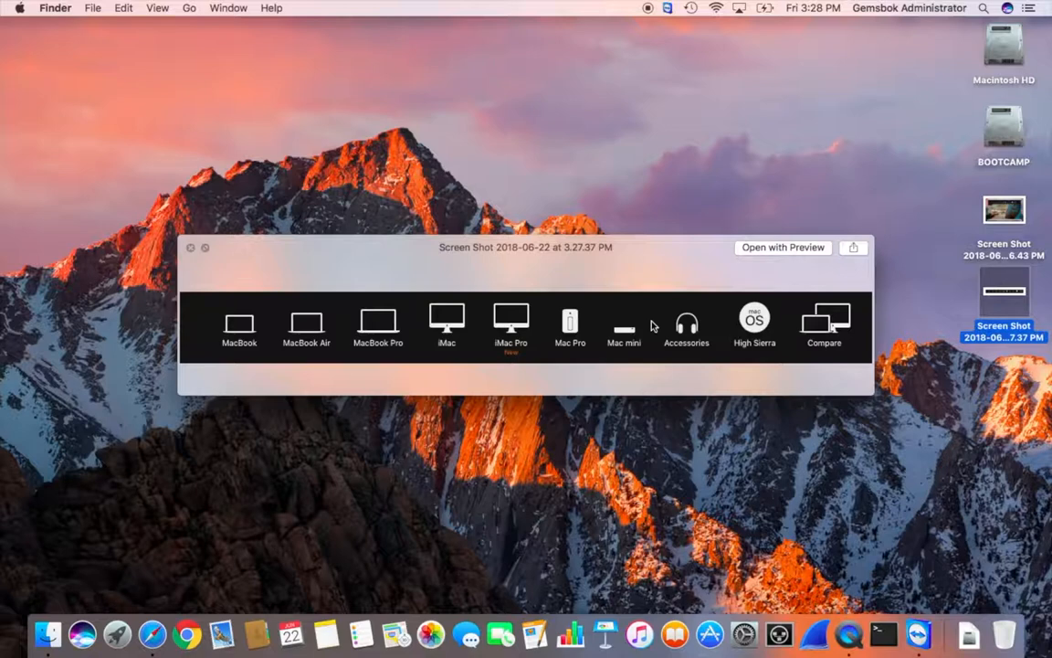
Close the Quick Look preview, leaving both screenshots on the desktop.
left_click(190, 248)
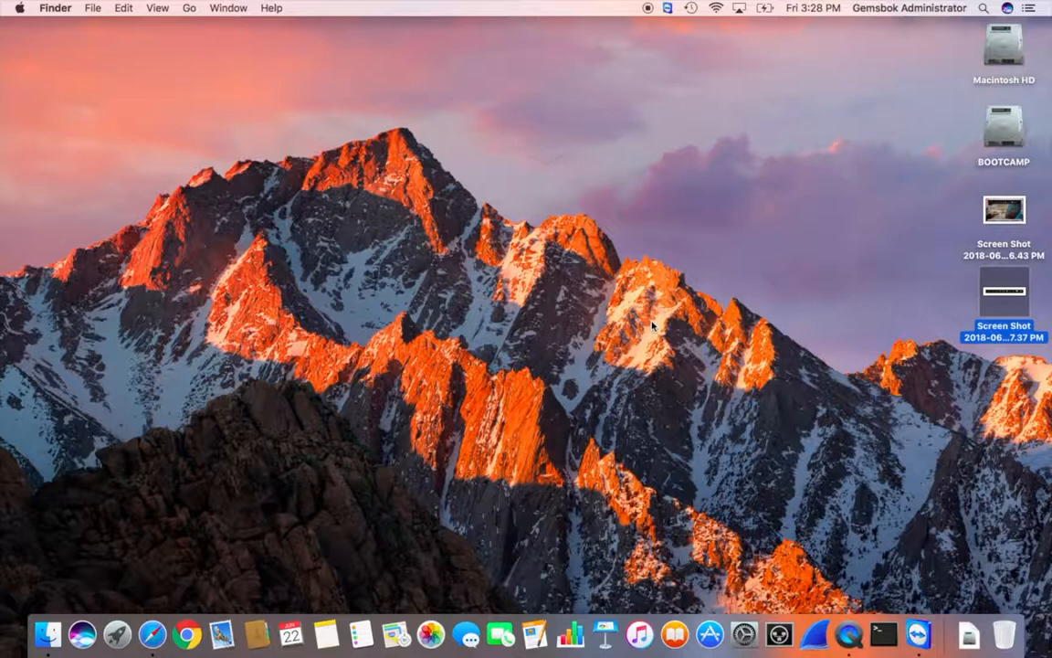
mouse_move(445, 181)
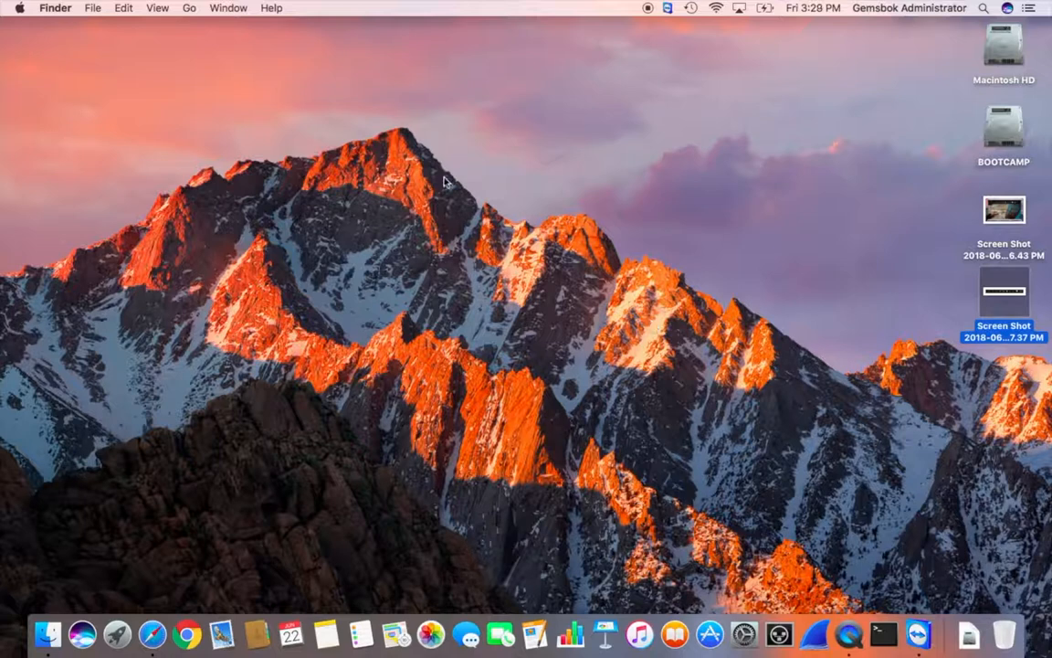